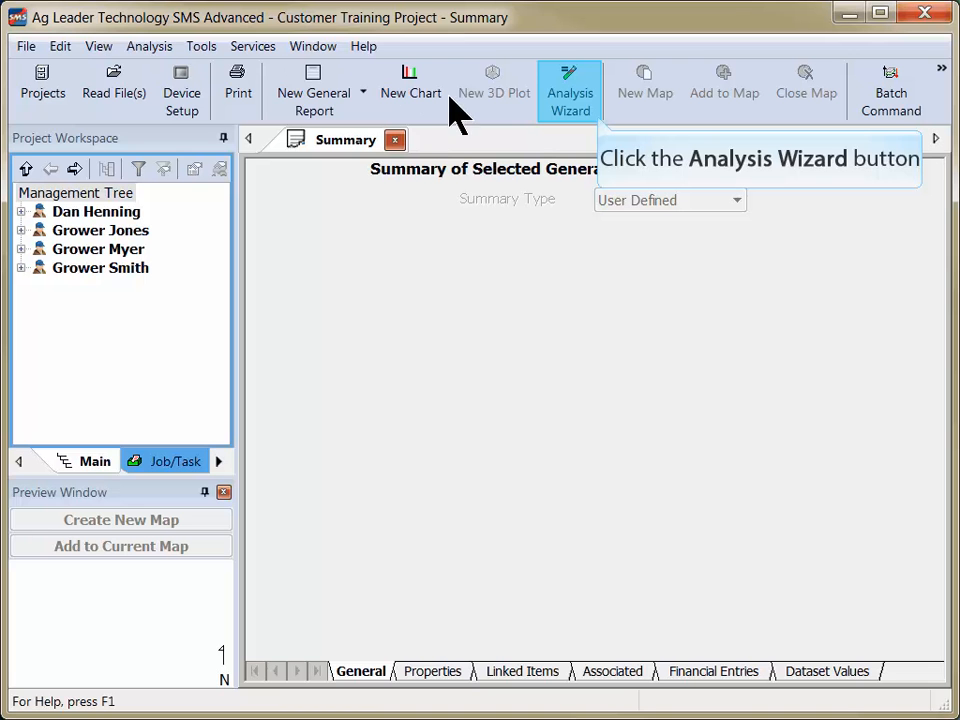
{"action": "mouse_move", "coordinate": [568, 140]}
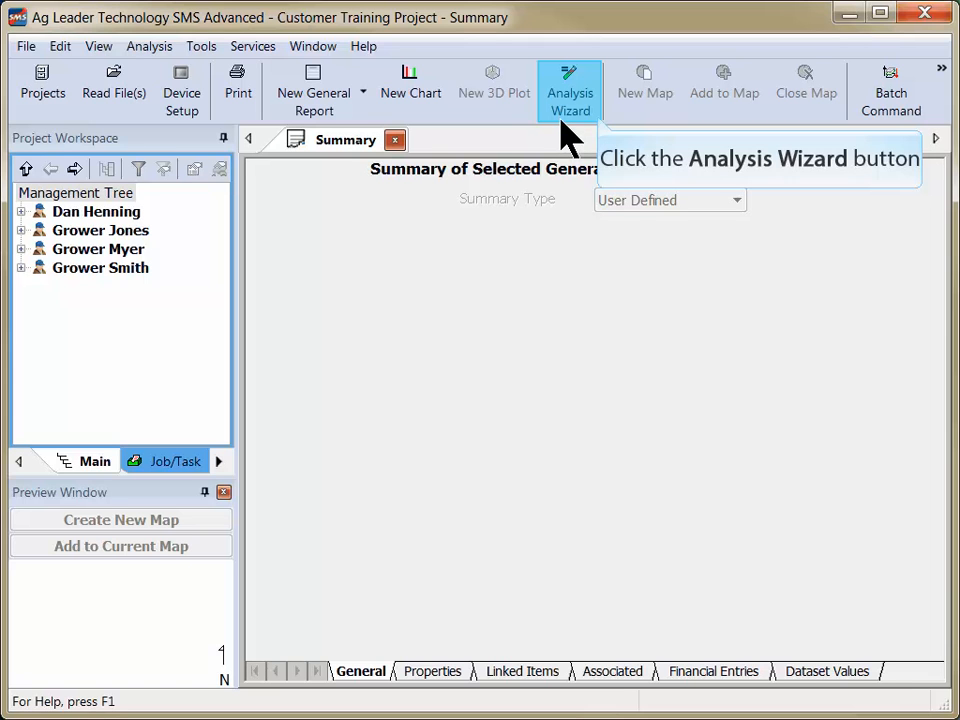
- Create a correlation analysis named 'Yield by Elevation, Planting population, Planting Speed'
{"action": "left_click", "coordinate": [569, 89]}
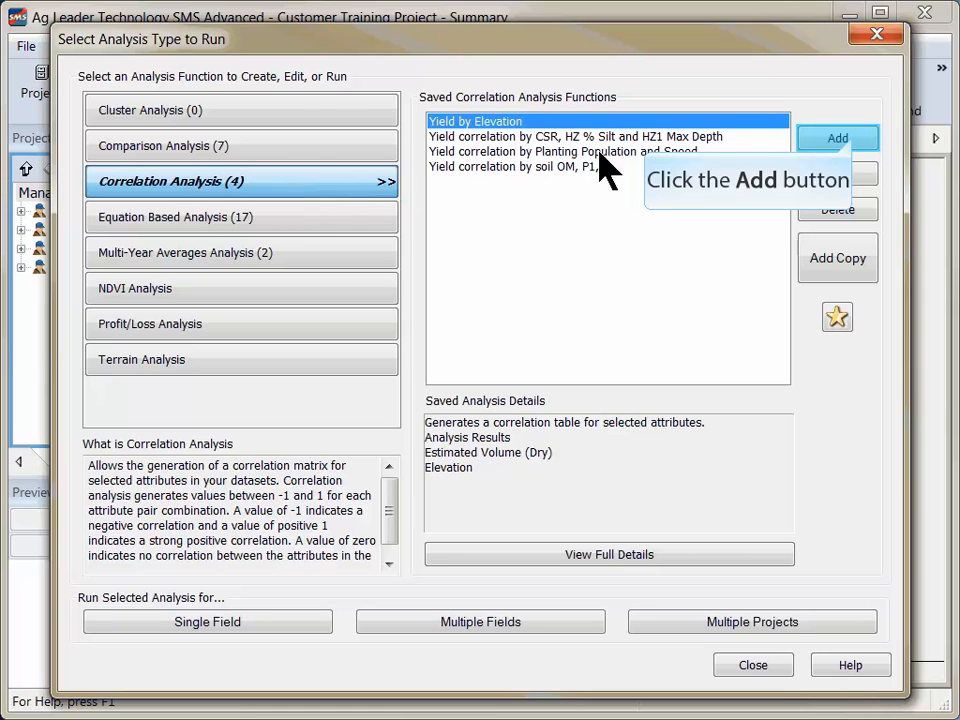
{"action": "left_click", "coordinate": [837, 138]}
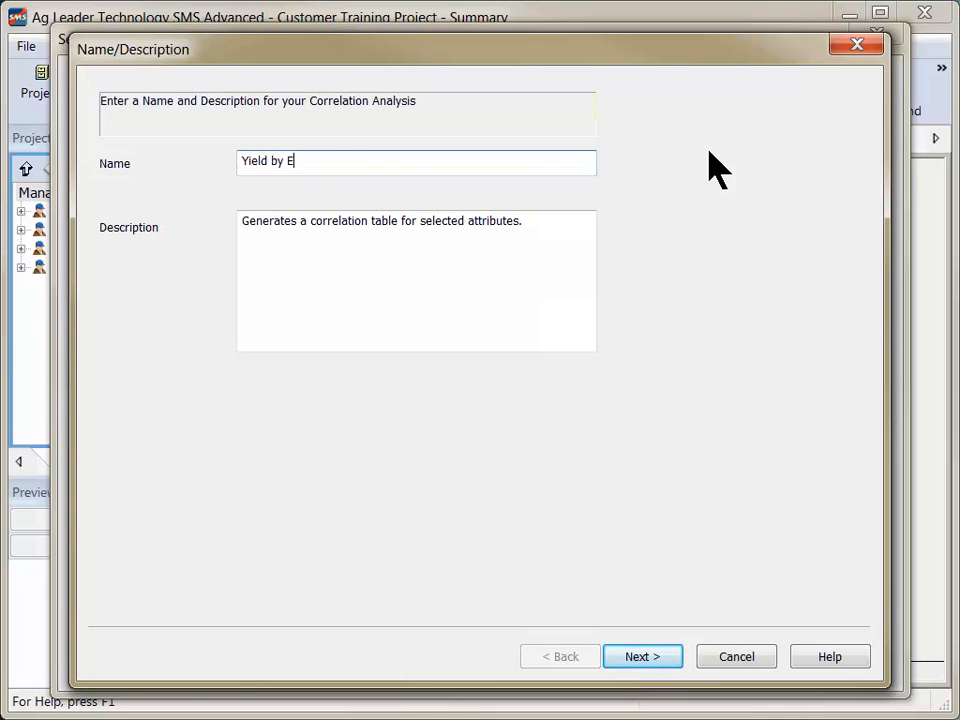
{"action": "type", "text": "levation, Planting population, Plant"}
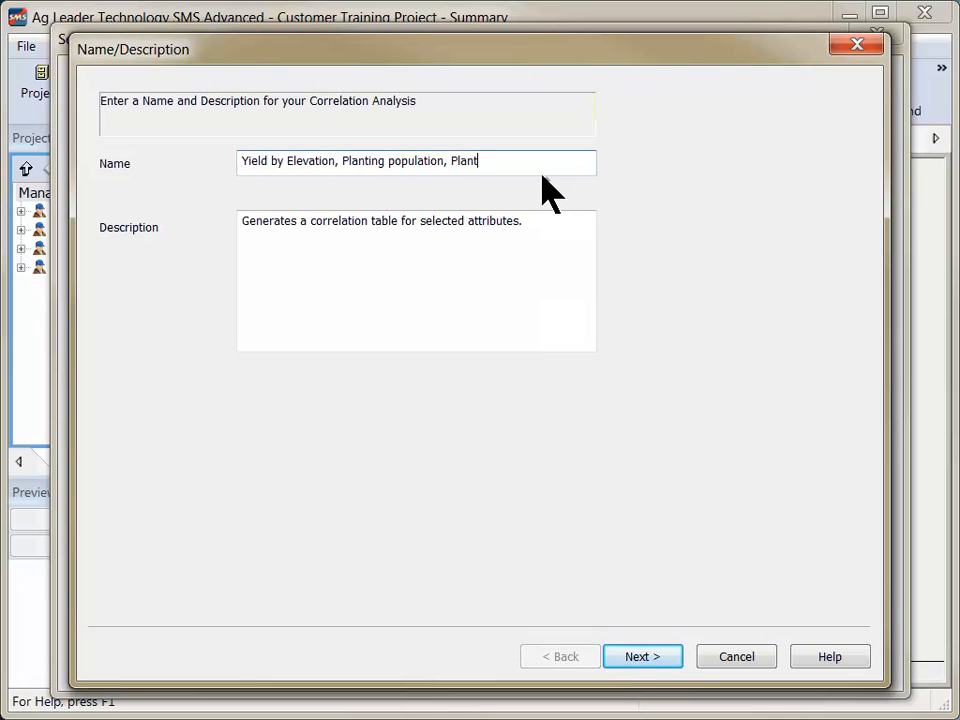
{"action": "type", "text": "ing Speed"}
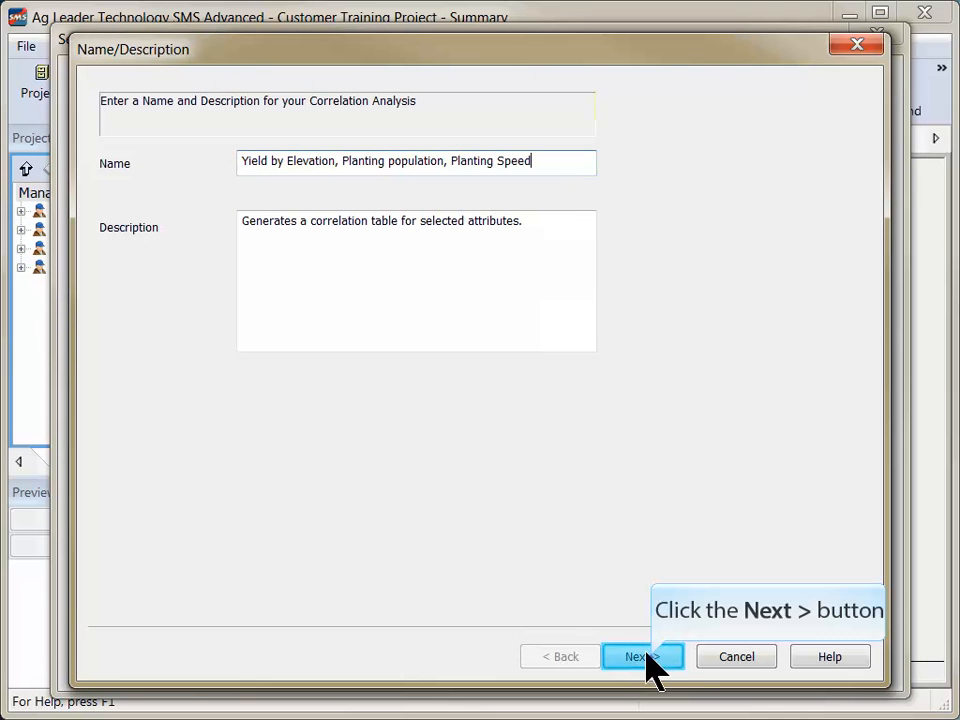
{"action": "left_click", "coordinate": [635, 656]}
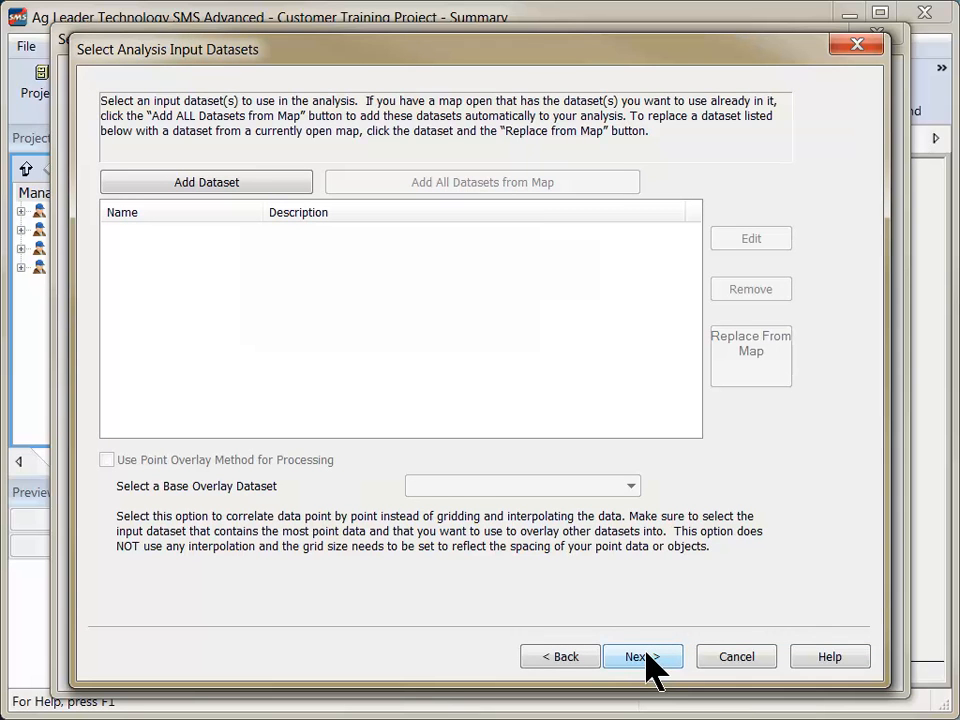
{"action": "mouse_move", "coordinate": [296, 182]}
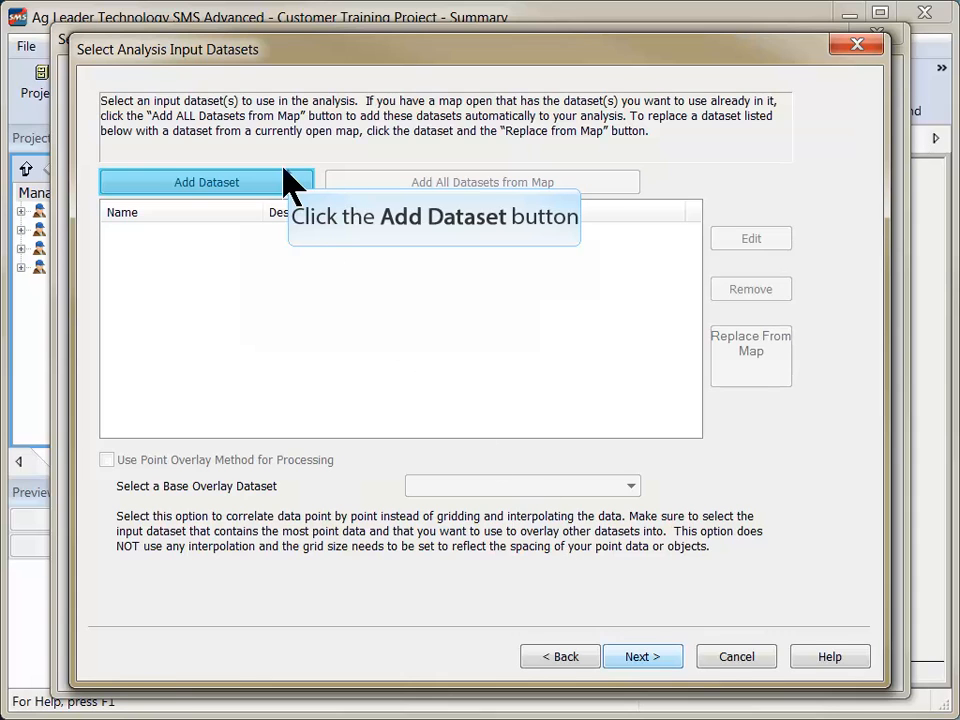
- Add the East McMains 2010 Grain Harvest dataset as an analysis input
{"action": "left_click", "coordinate": [207, 182]}
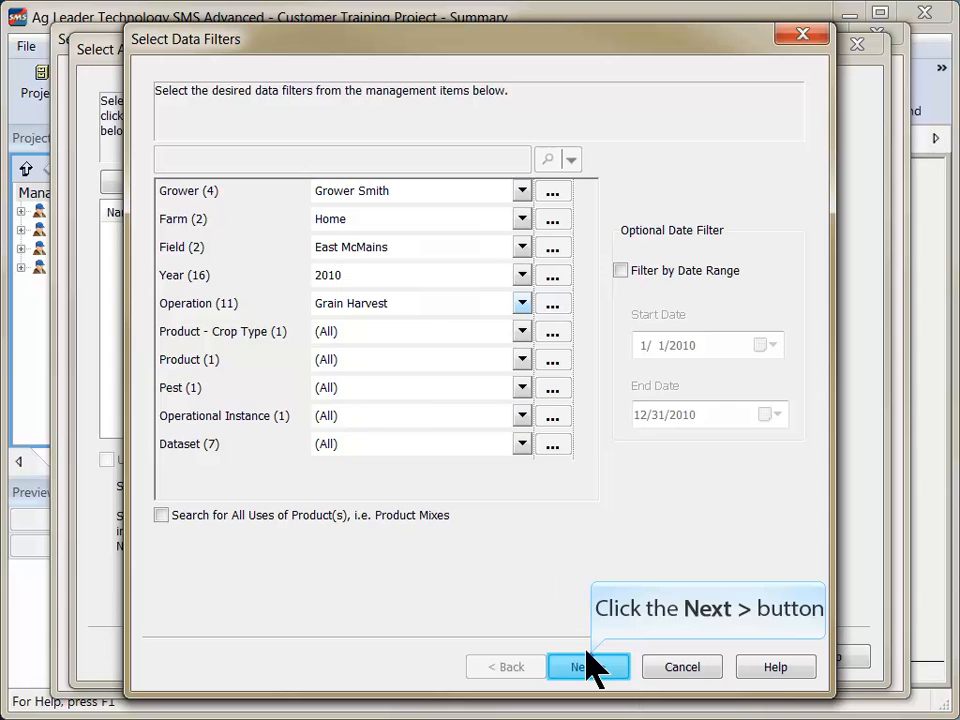
{"action": "left_click", "coordinate": [588, 666]}
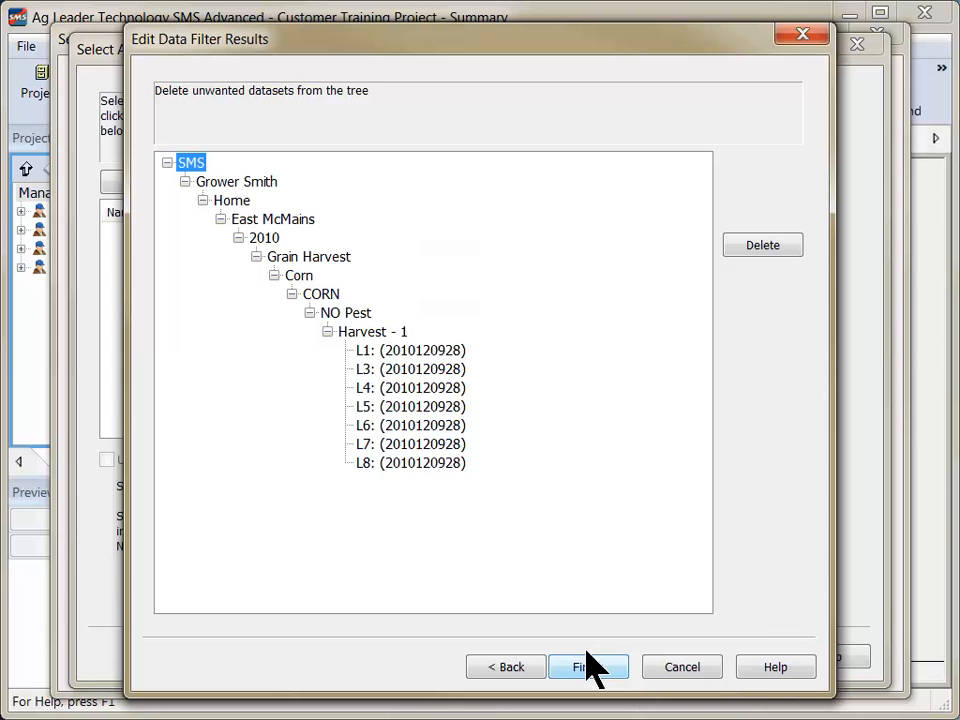
{"action": "mouse_move", "coordinate": [588, 667]}
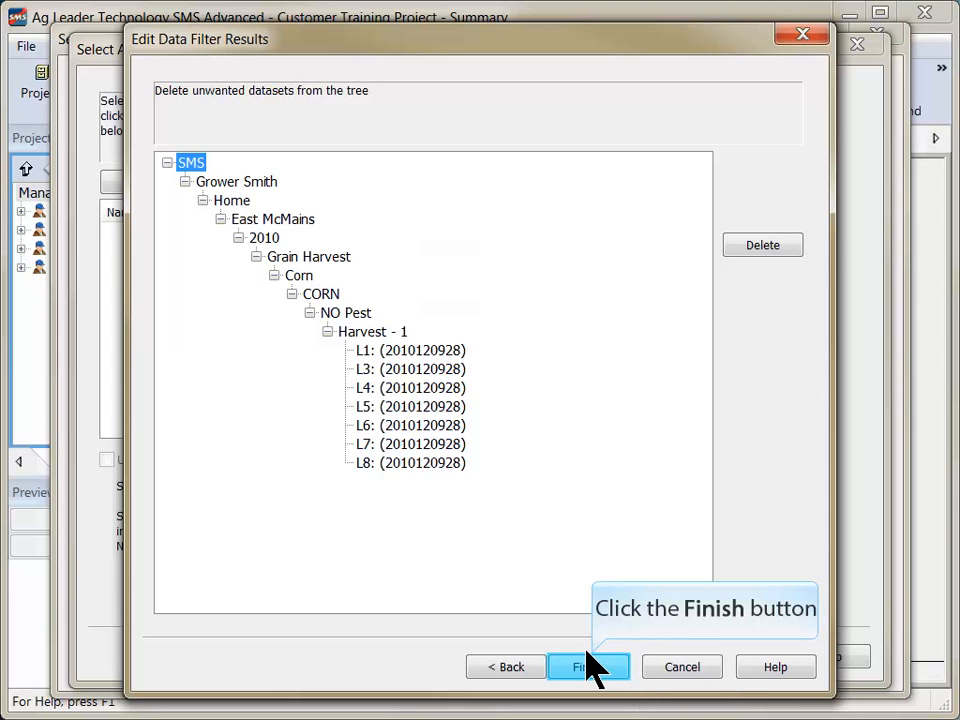
{"action": "left_click", "coordinate": [588, 666]}
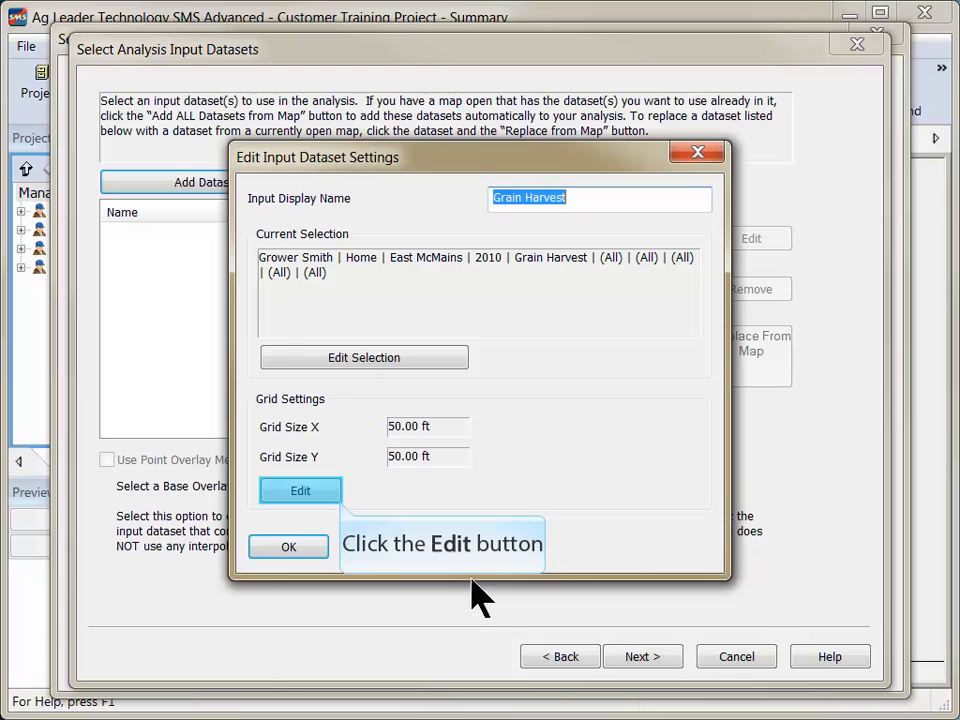
- Set the Grain Harvest dataset's grid size to 30 ft
{"action": "left_click", "coordinate": [300, 490]}
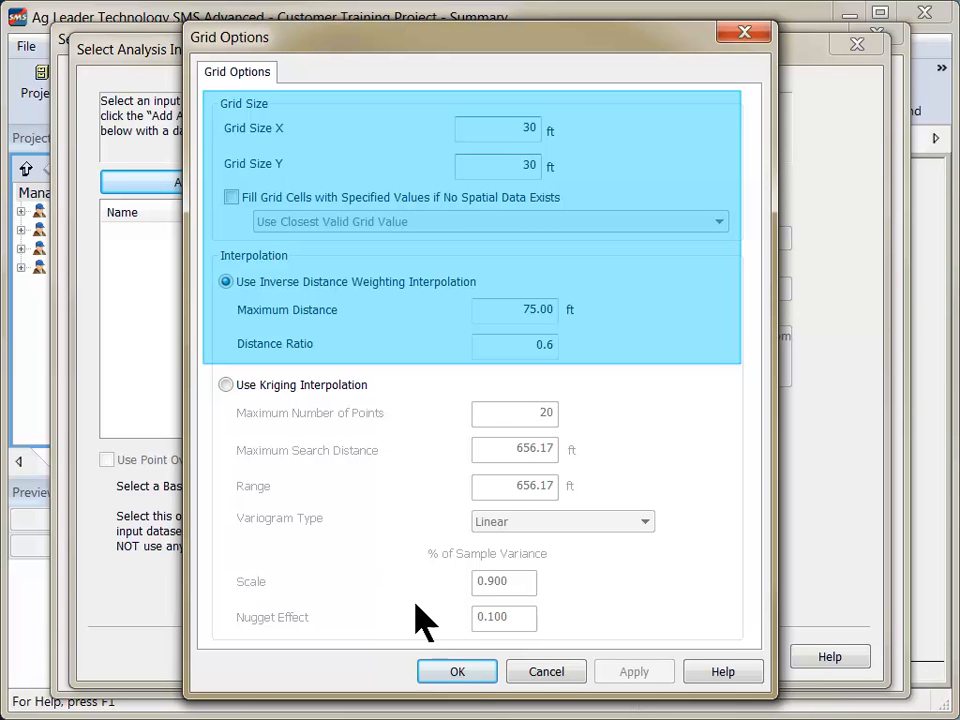
{"action": "left_click", "coordinate": [457, 671]}
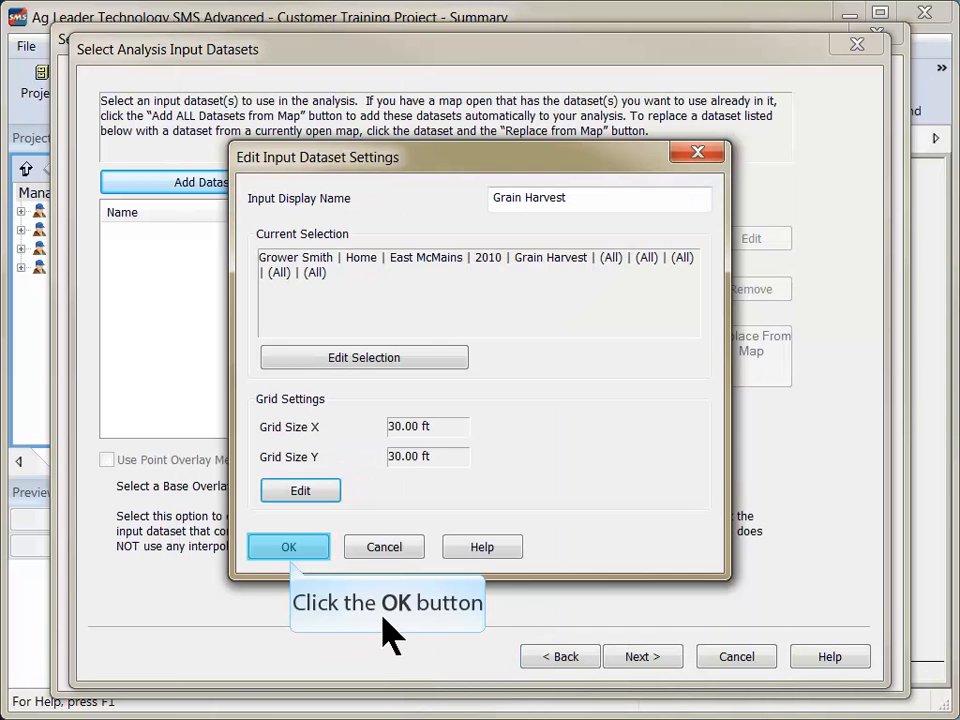
{"action": "left_click", "coordinate": [288, 547]}
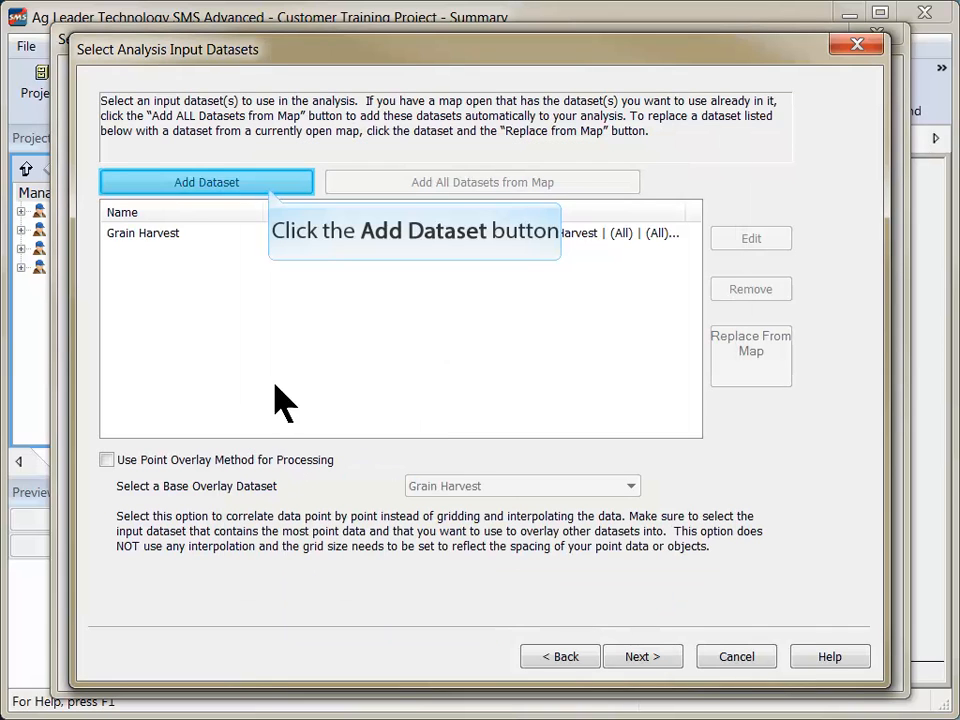
- Add the 2010 Planting dataset, enable point overlay, and use Grain Harvest as base
{"action": "left_click", "coordinate": [206, 182]}
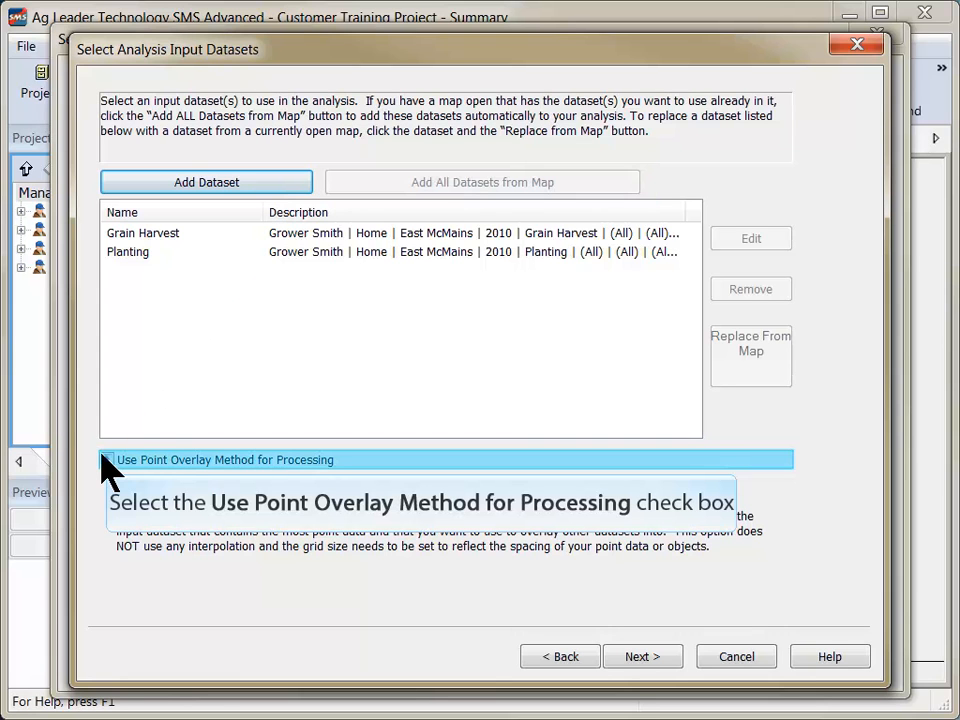
{"action": "left_click", "coordinate": [107, 459]}
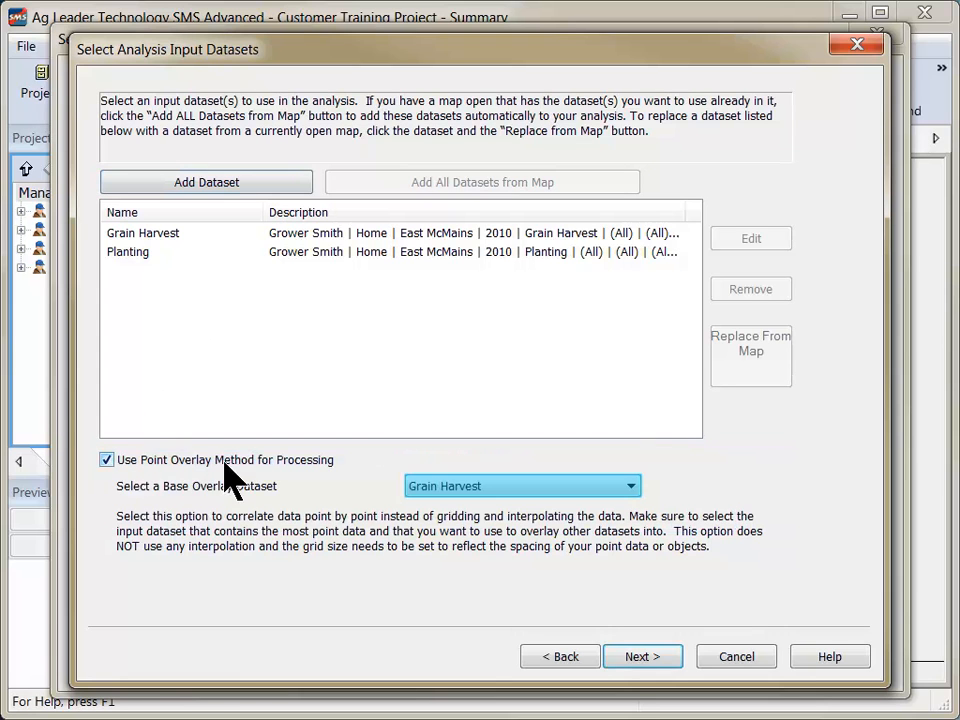
{"action": "mouse_move", "coordinate": [480, 495]}
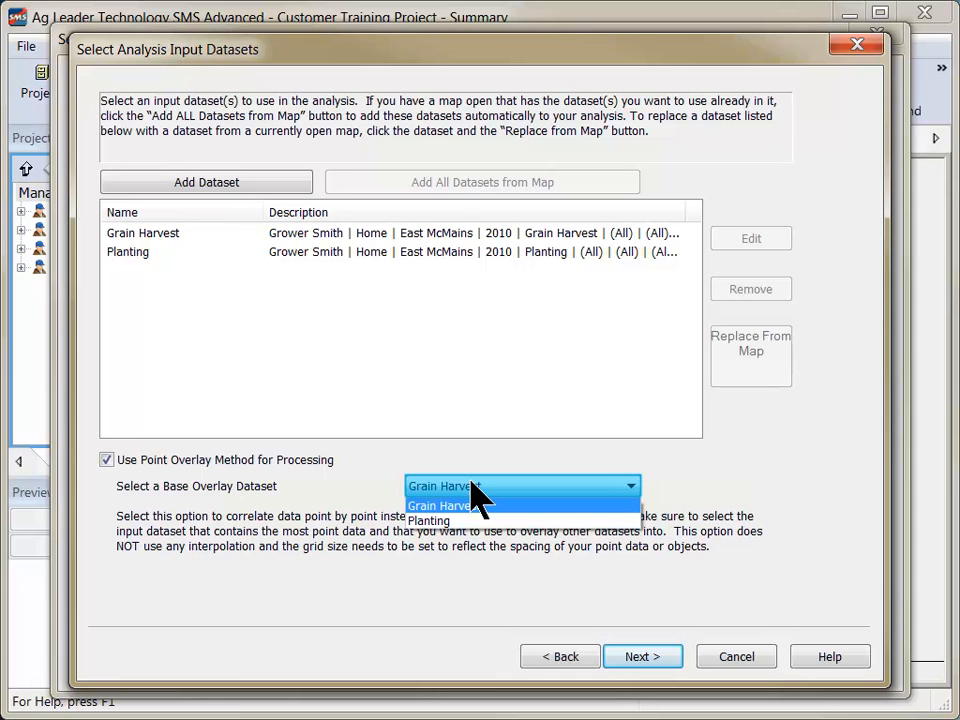
{"action": "left_click", "coordinate": [437, 505]}
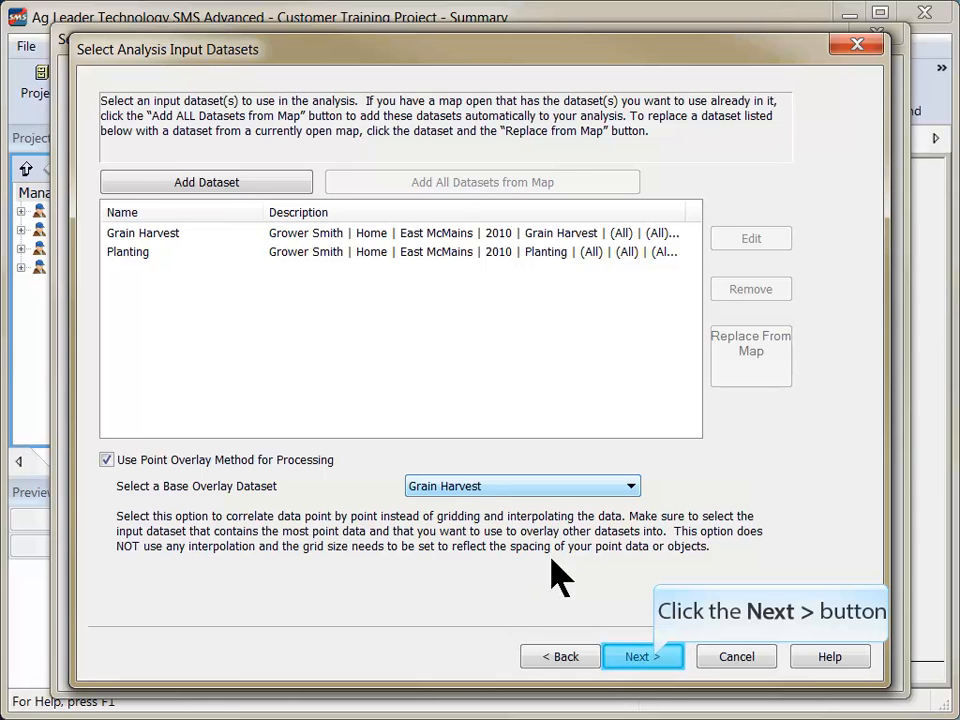
{"action": "mouse_move", "coordinate": [642, 656]}
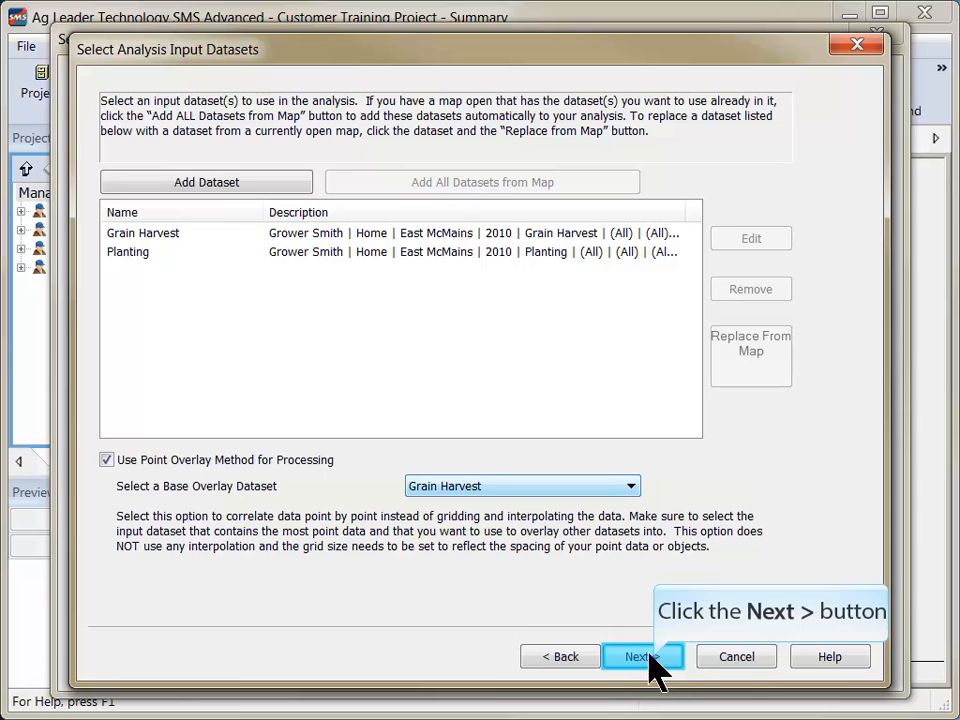
- Correlate Estimated Volume (Dry), Planting Speed and Rate Applied(Count), with normalization off
{"action": "left_click", "coordinate": [640, 656]}
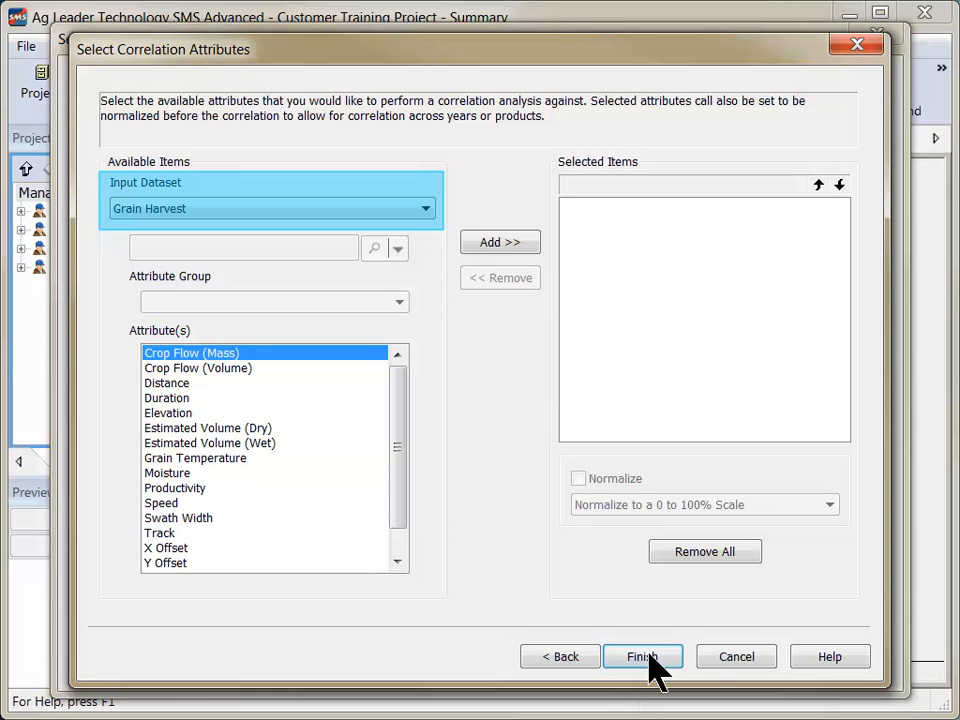
{"action": "left_click", "coordinate": [207, 428]}
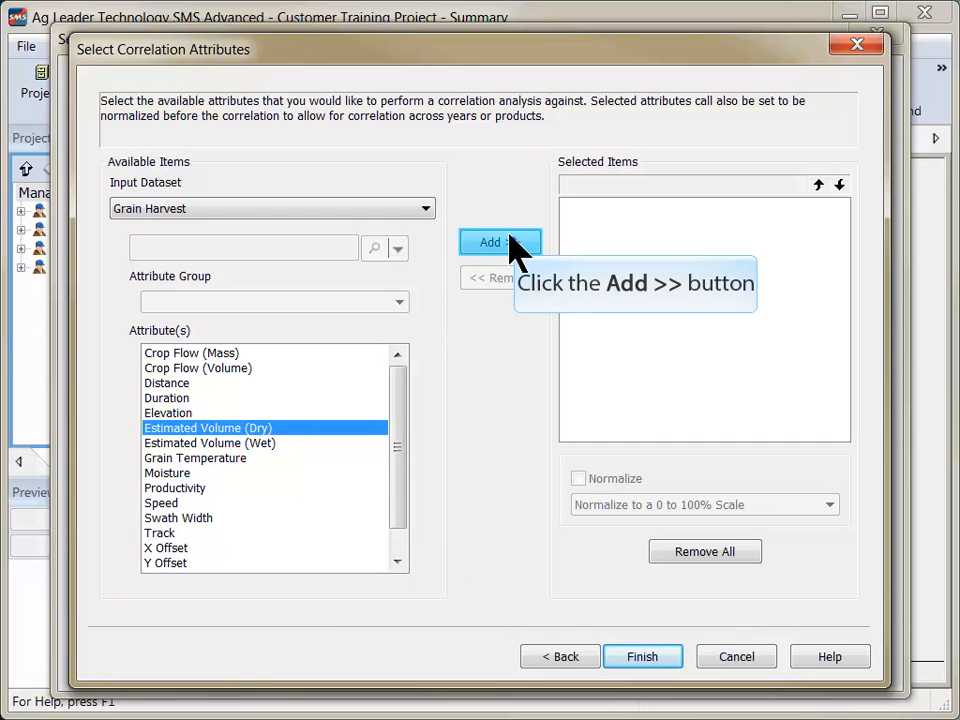
{"action": "left_click", "coordinate": [500, 242]}
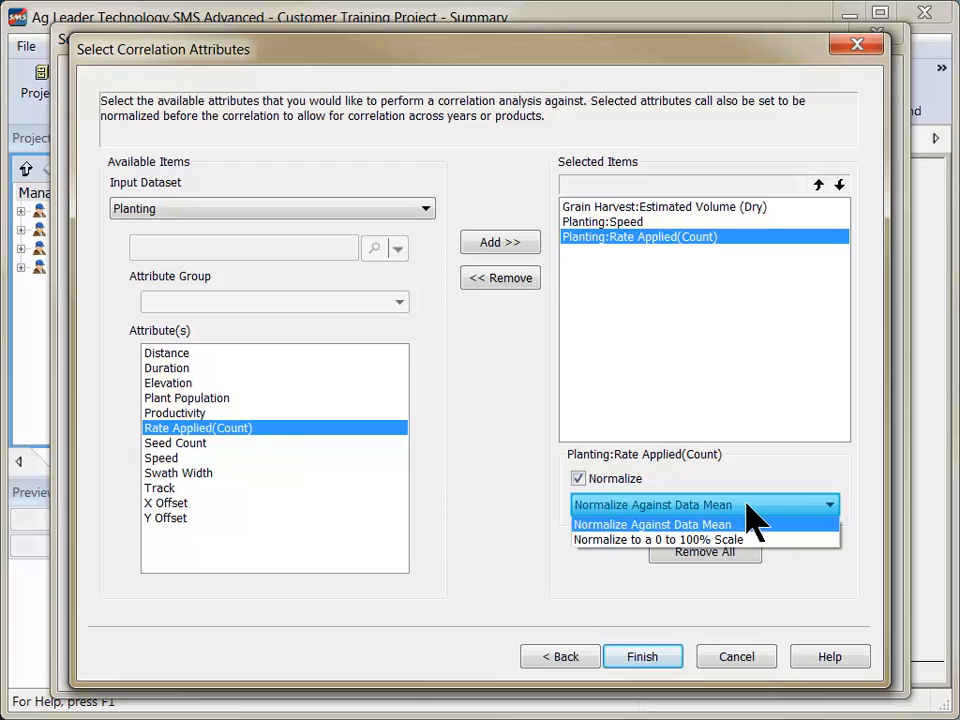
{"action": "left_click", "coordinate": [578, 478]}
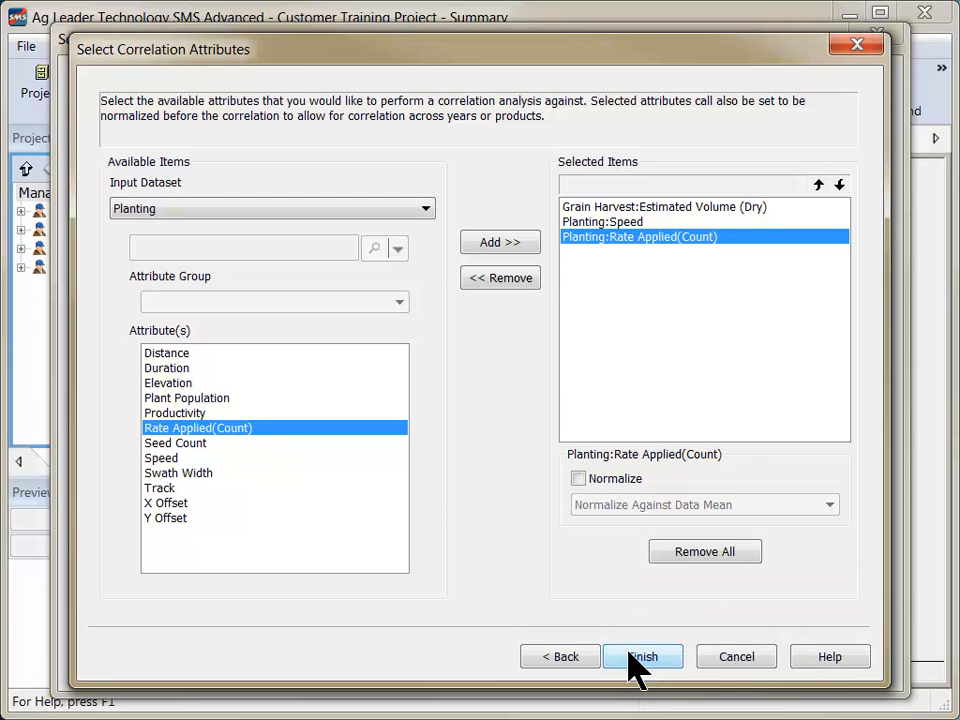
{"action": "left_click", "coordinate": [642, 656]}
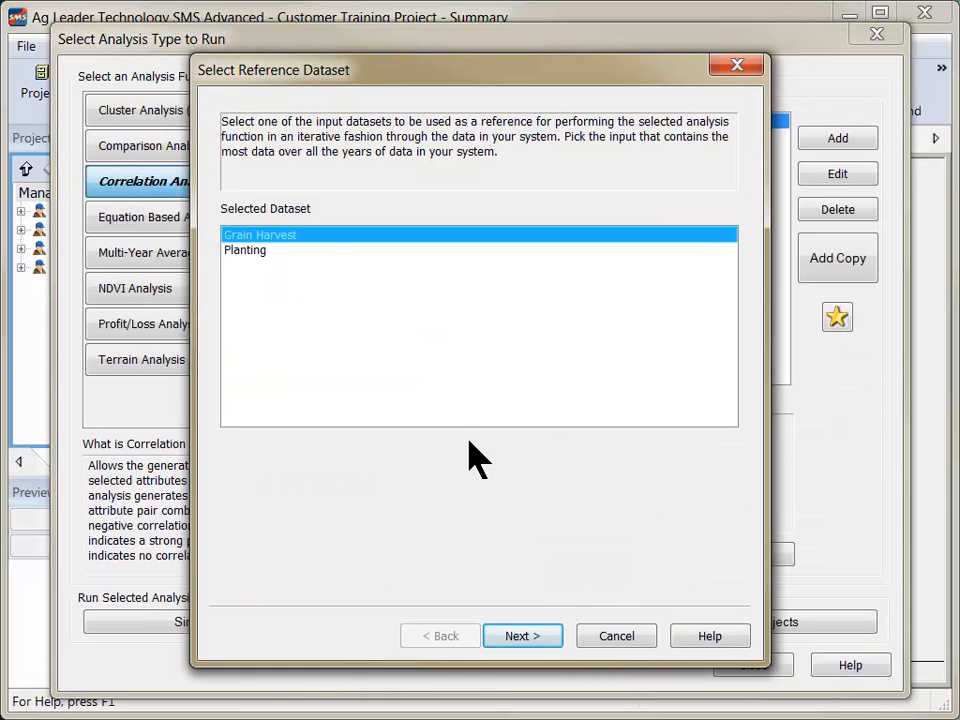
{"action": "mouse_move", "coordinate": [430, 430]}
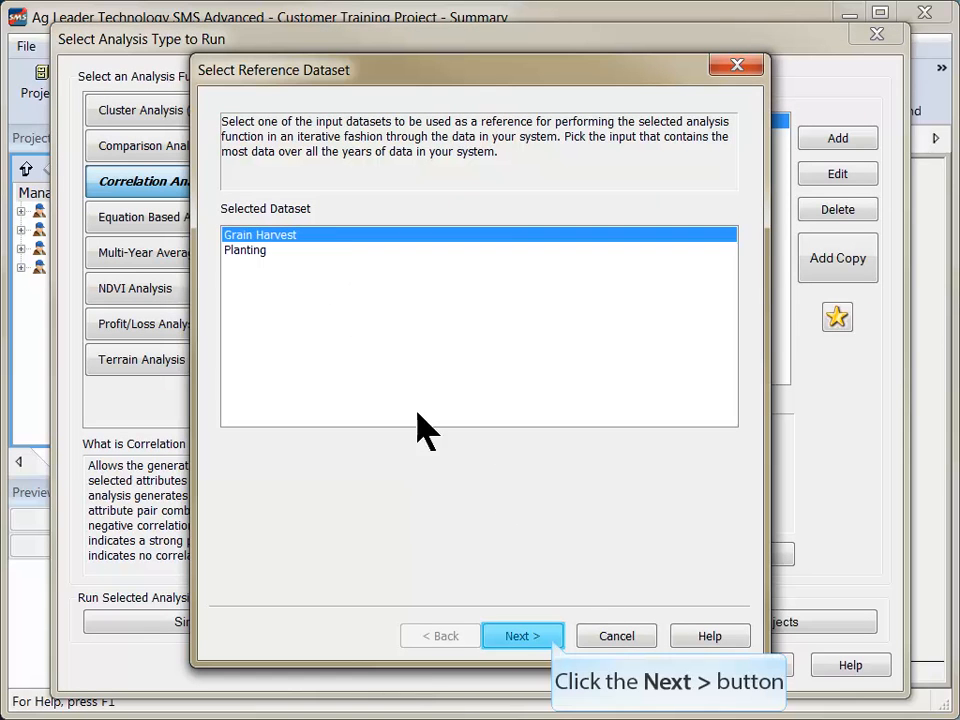
- Keep Grain Harvest as reference dataset, finish the filters, and select the saved analysis
{"action": "left_click", "coordinate": [522, 636]}
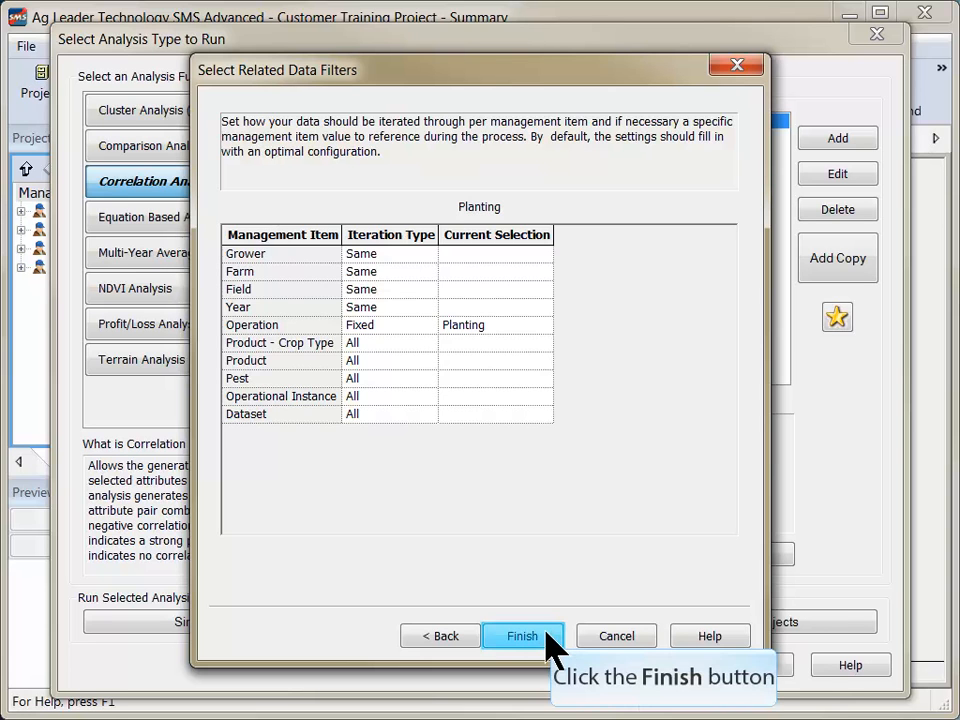
{"action": "left_click", "coordinate": [522, 636]}
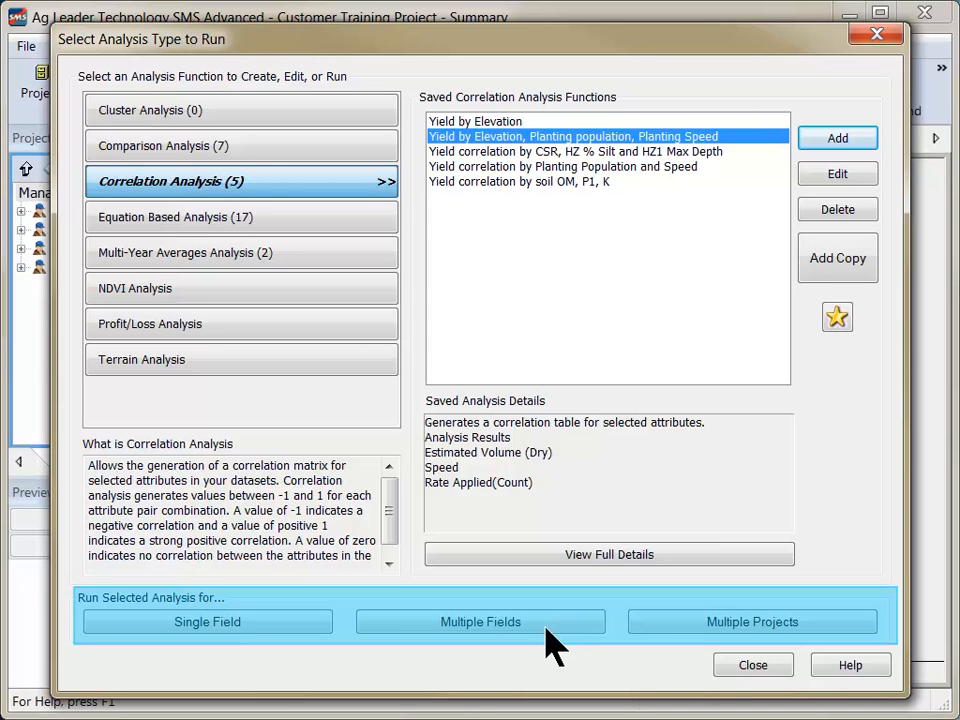
{"action": "mouse_move", "coordinate": [555, 140]}
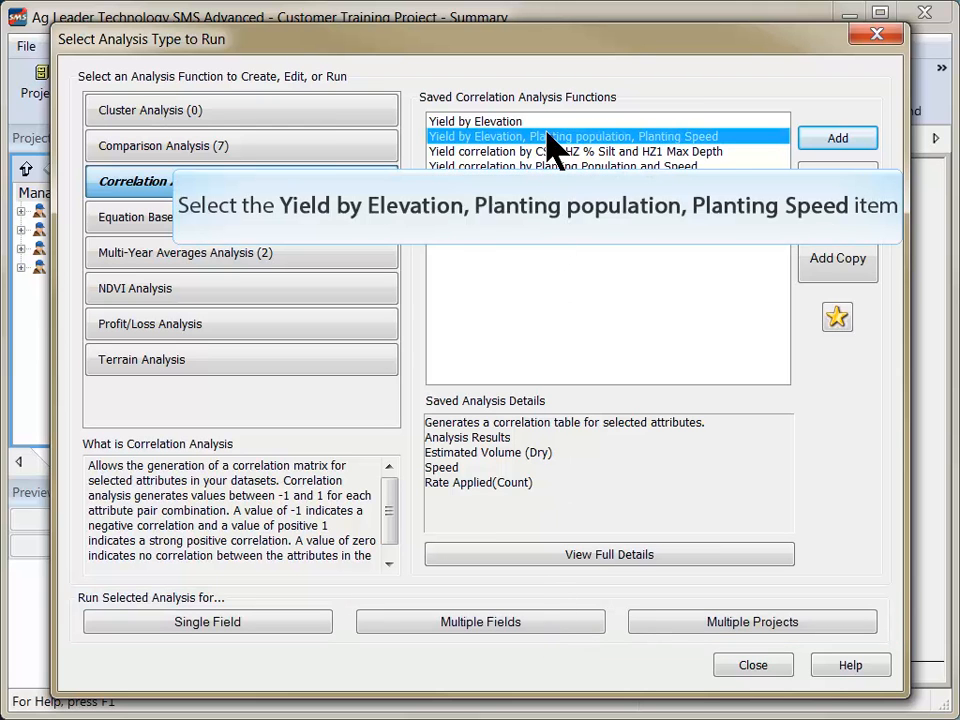
{"action": "left_click", "coordinate": [573, 136]}
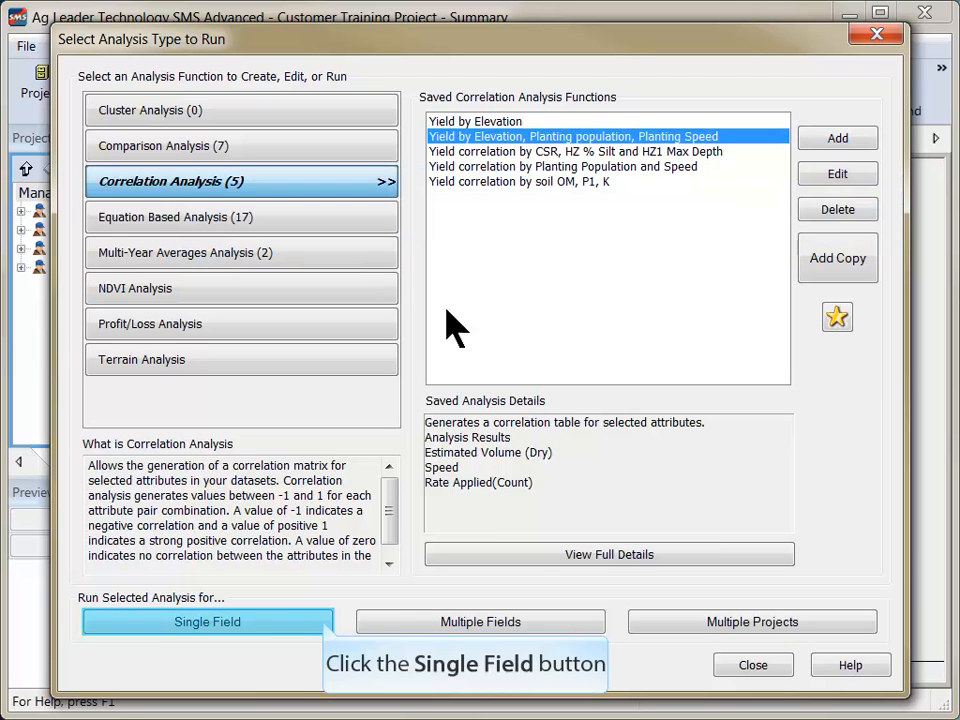
- Run the analysis on East McMains 2010 and view the Analysis Combination table and charts
{"action": "left_click", "coordinate": [207, 621]}
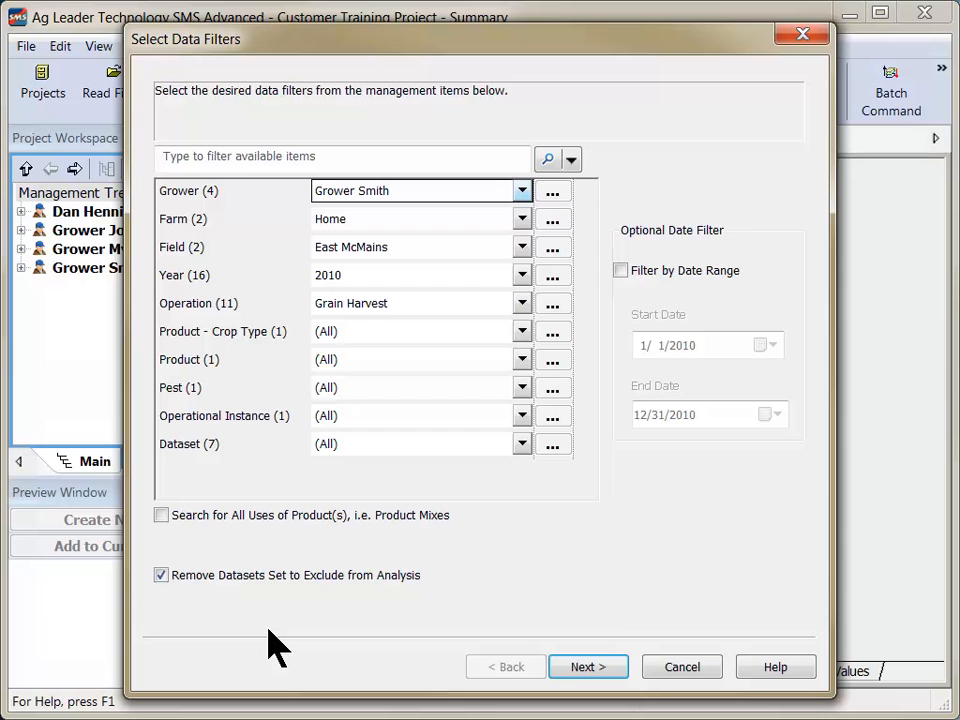
{"action": "mouse_move", "coordinate": [435, 660]}
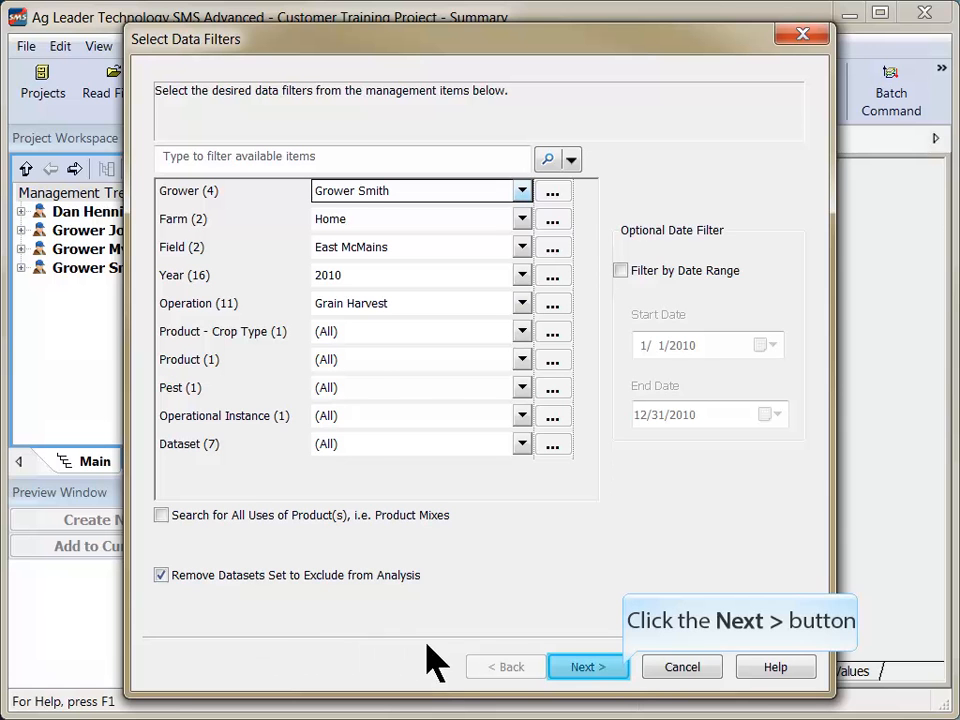
{"action": "left_click", "coordinate": [588, 667]}
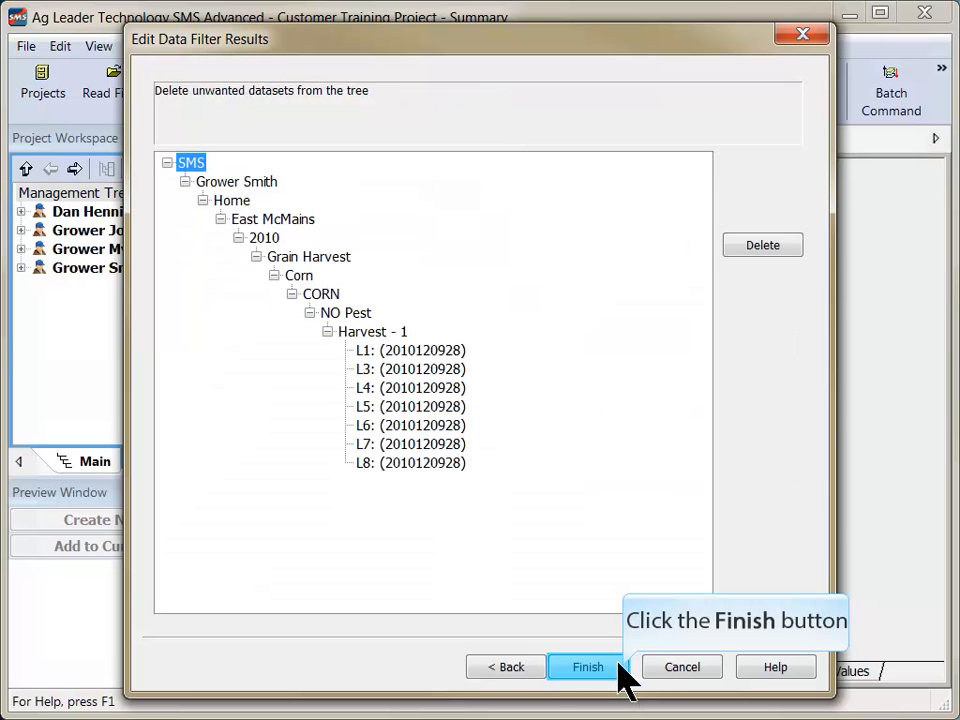
{"action": "left_click", "coordinate": [588, 667]}
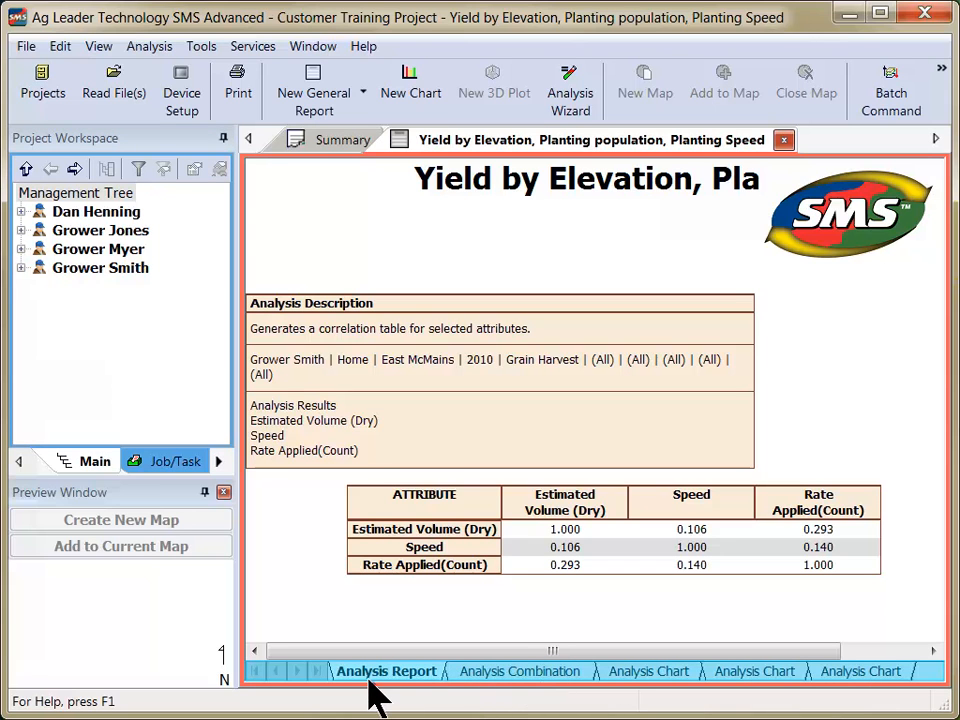
{"action": "left_click", "coordinate": [519, 671]}
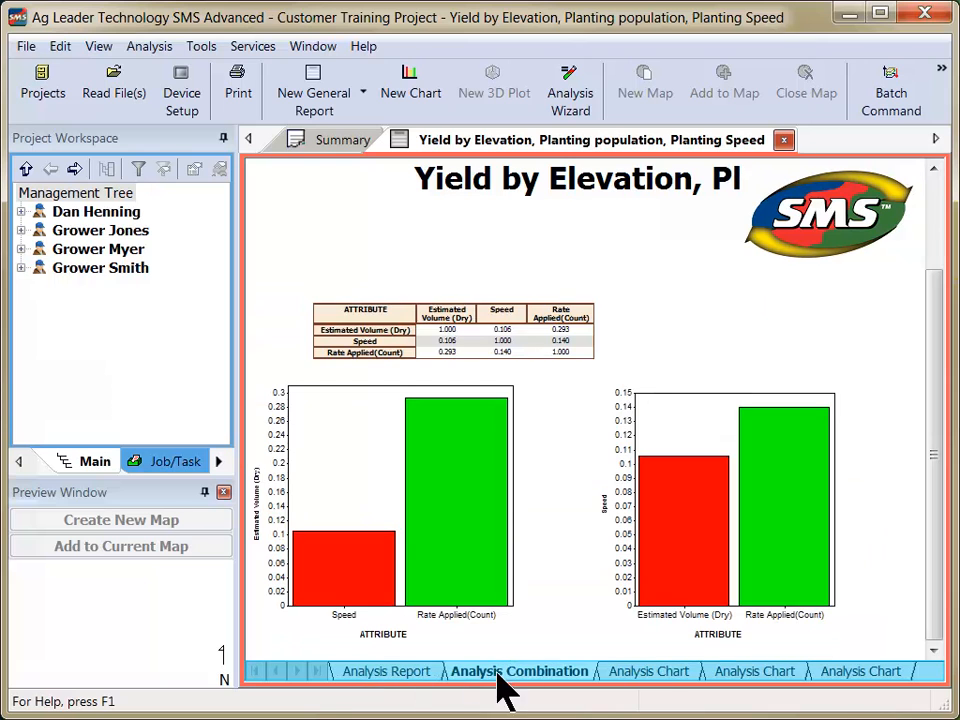